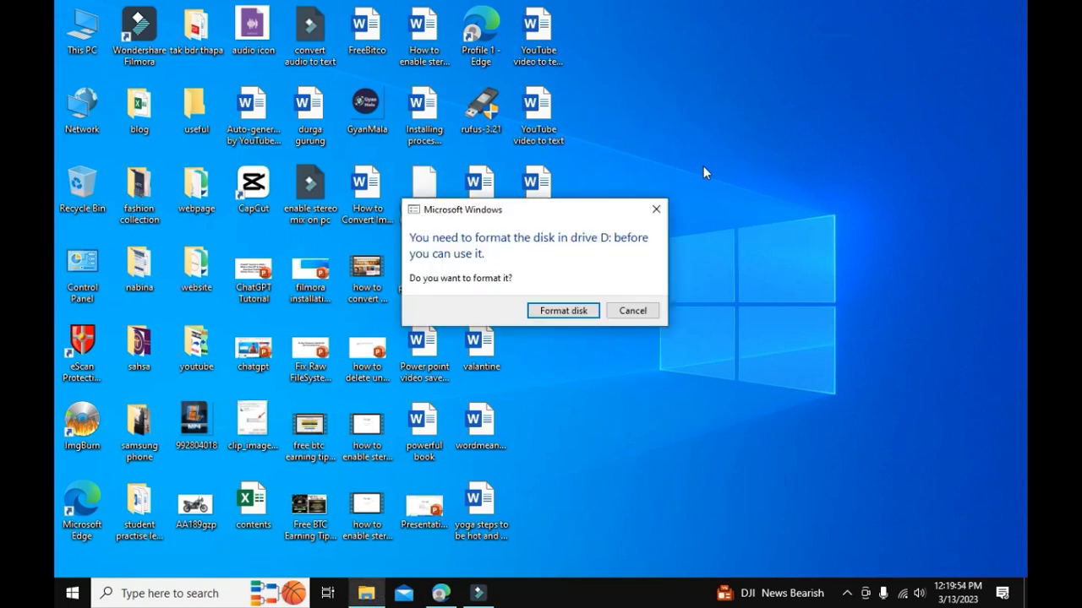
mouse_move(657, 209)
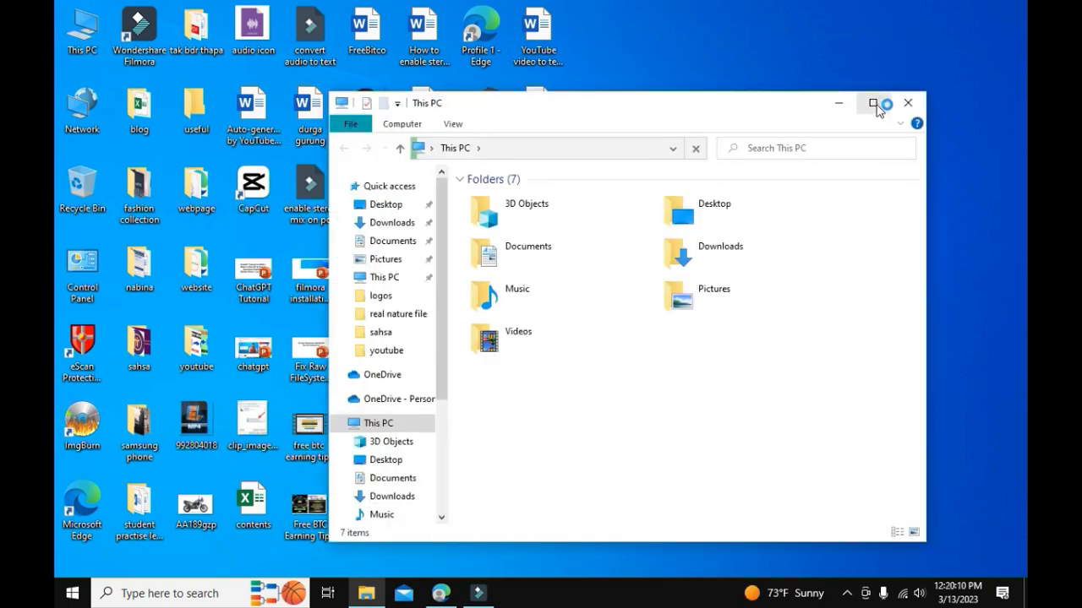
- Maximize This PC and open USB Drive (D:), bringing up the format-disk prompt
left_click(872, 101)
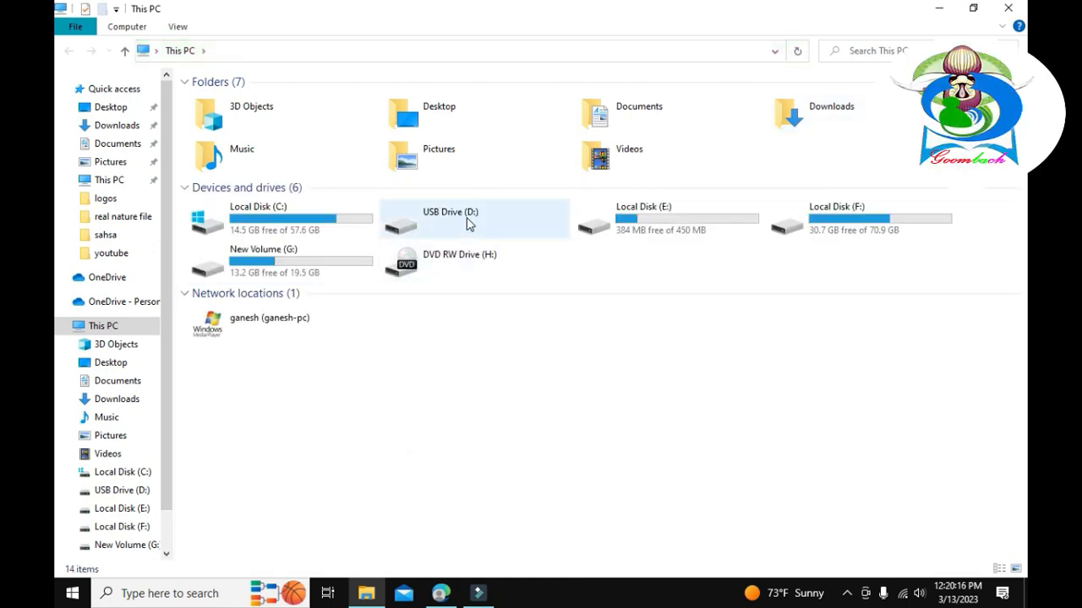
left_click(467, 221)
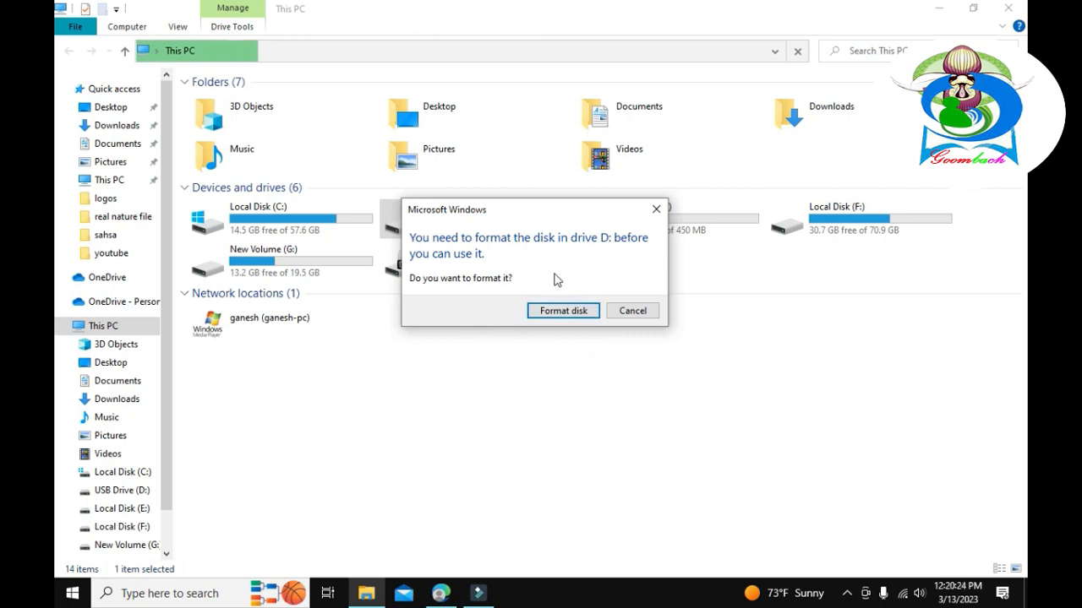
mouse_move(620, 277)
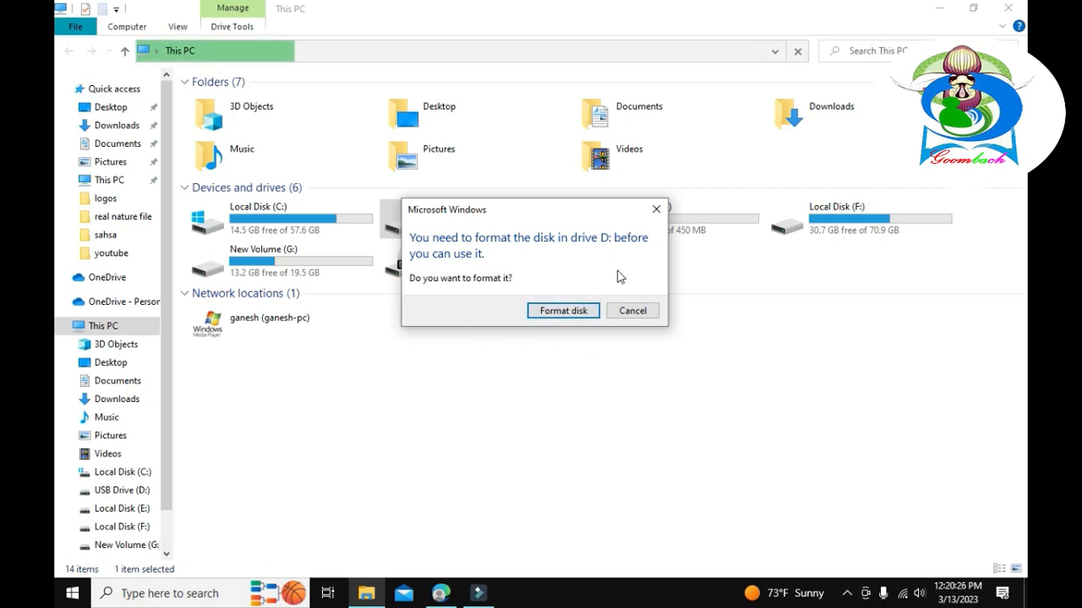
- Run a FAT32 quick format on USB Drive (D:), which fails, then close every message
left_click(562, 311)
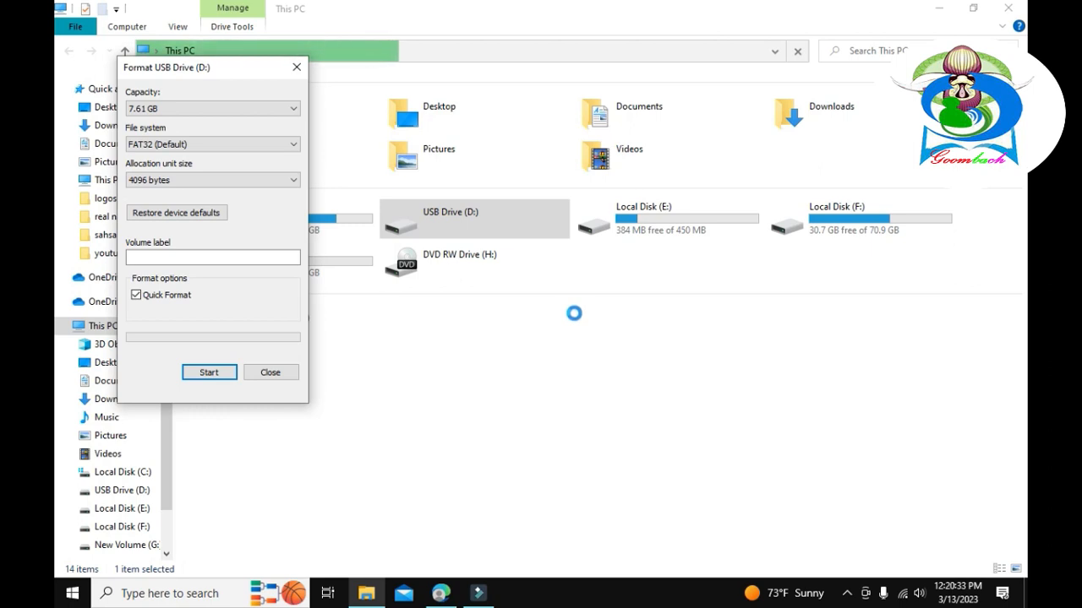
left_click(209, 371)
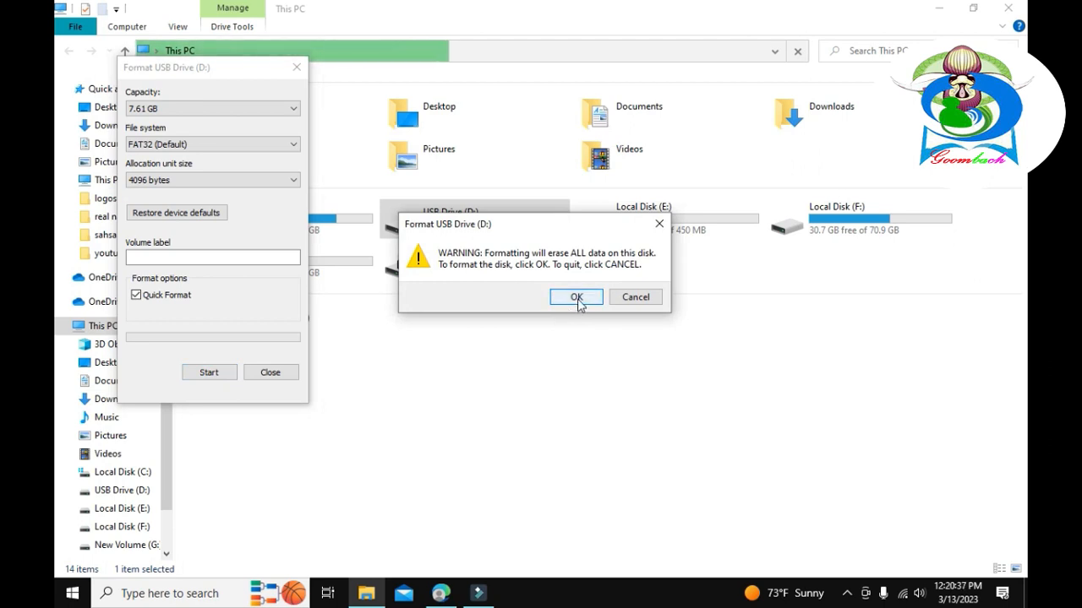
left_click(576, 297)
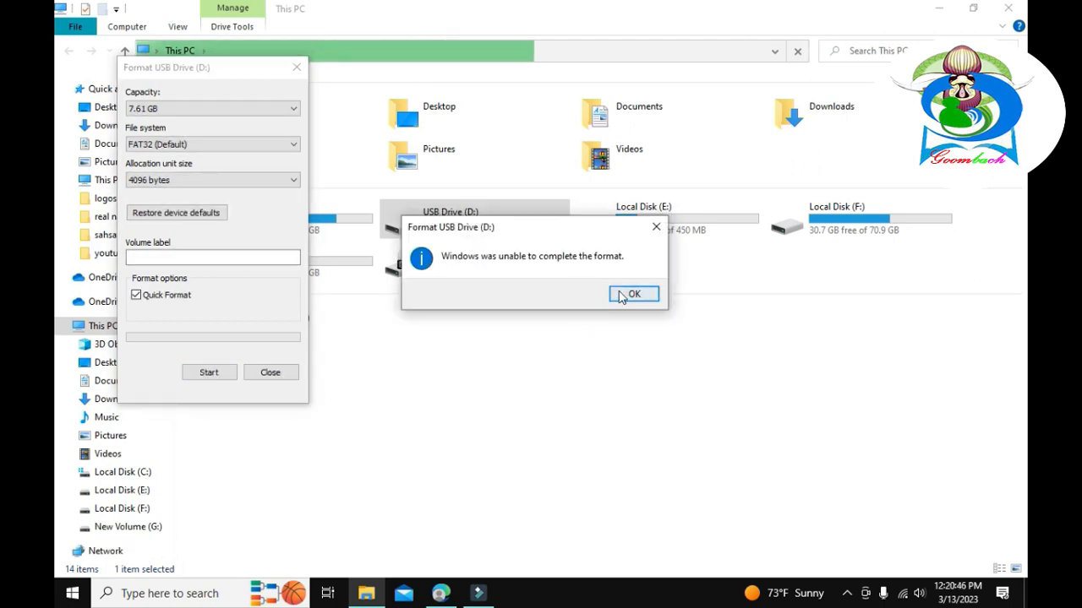
left_click(633, 294)
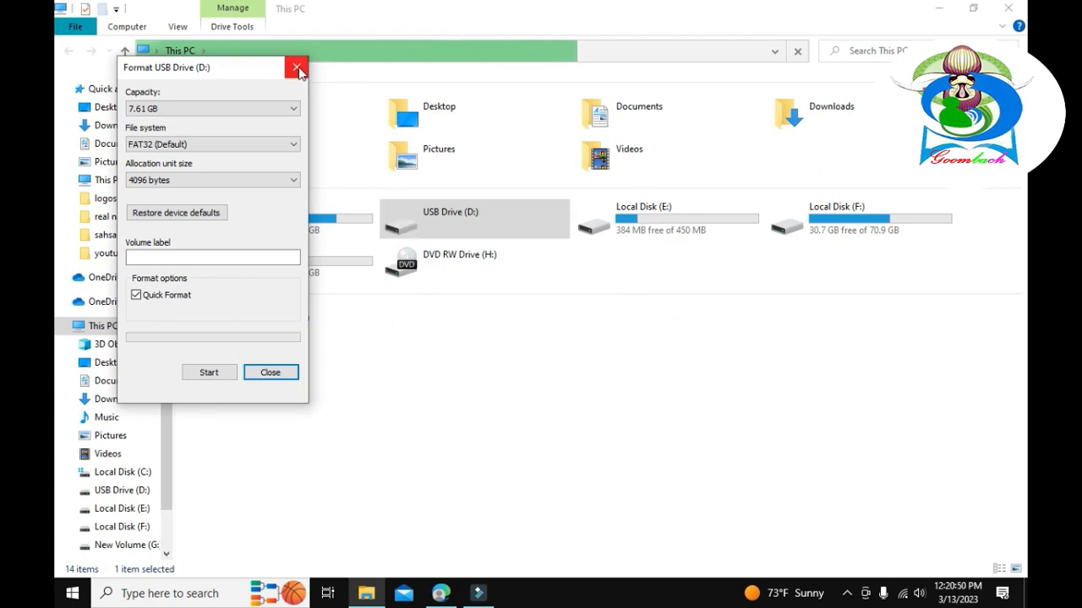
left_click(296, 67)
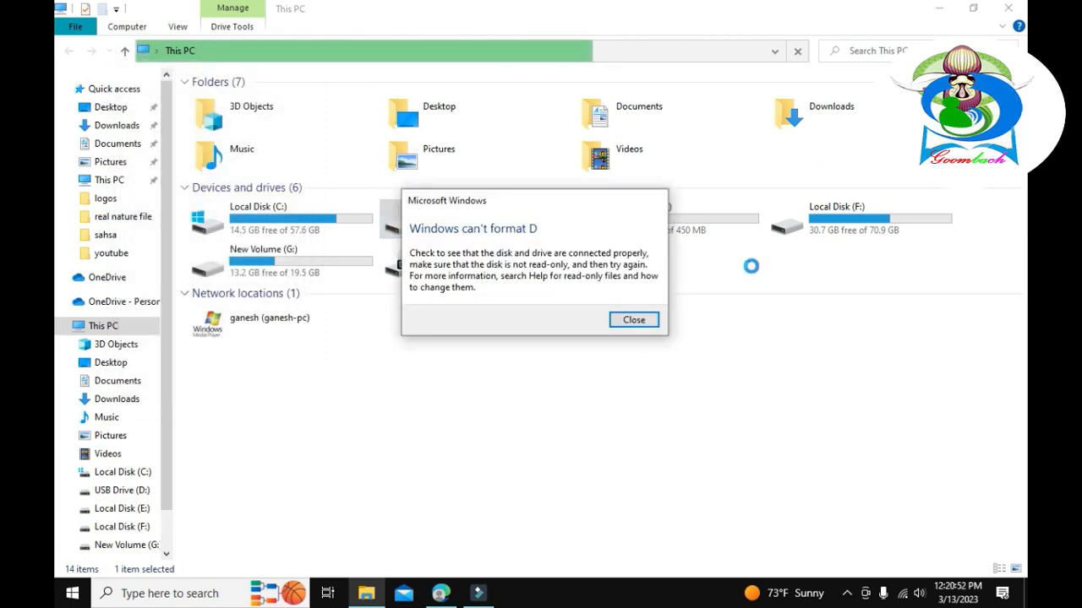
left_click(634, 320)
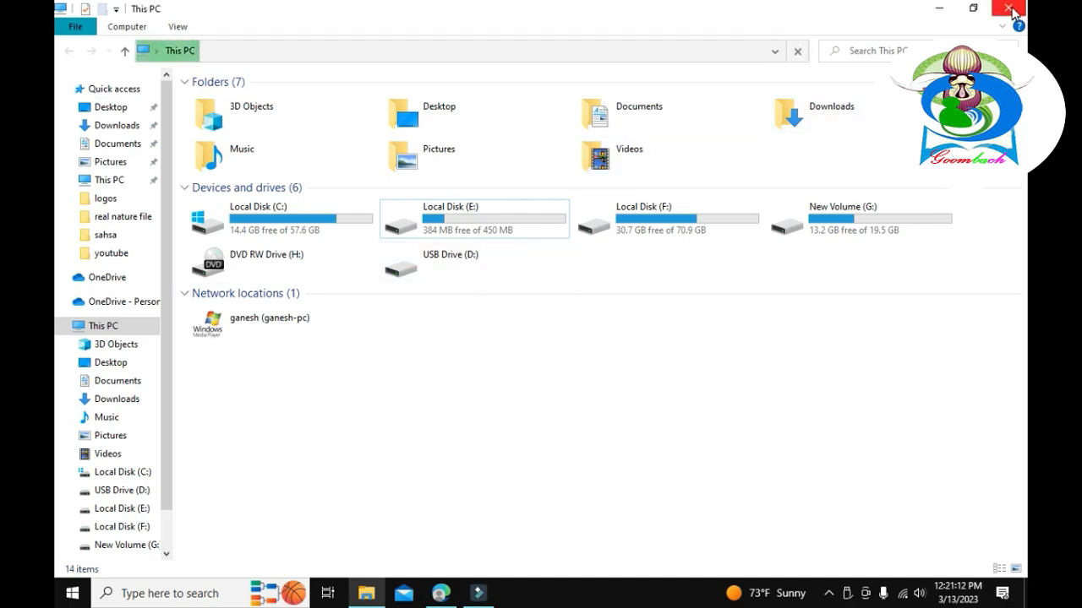
- Open Computer Management via This PC > Manage and view Disk 1 in Disk Management
left_click(1008, 10)
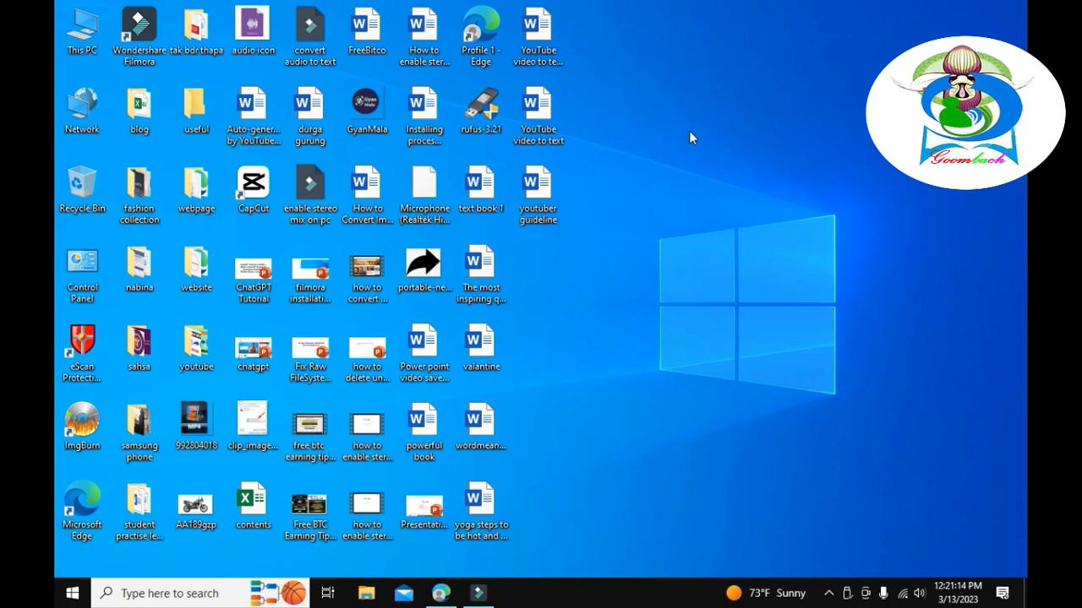
mouse_move(594, 121)
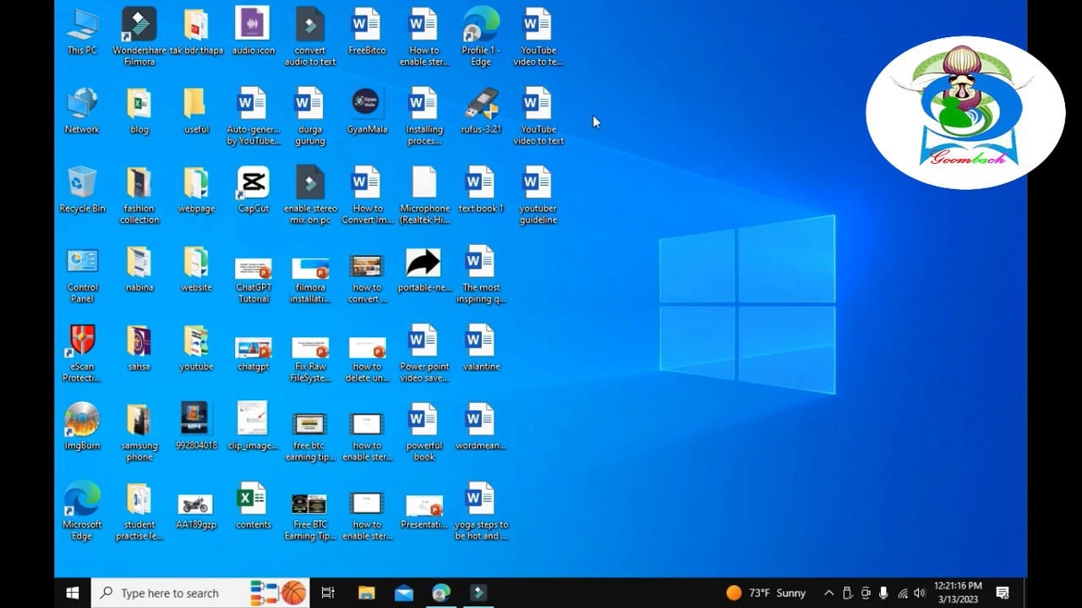
left_click(80, 24)
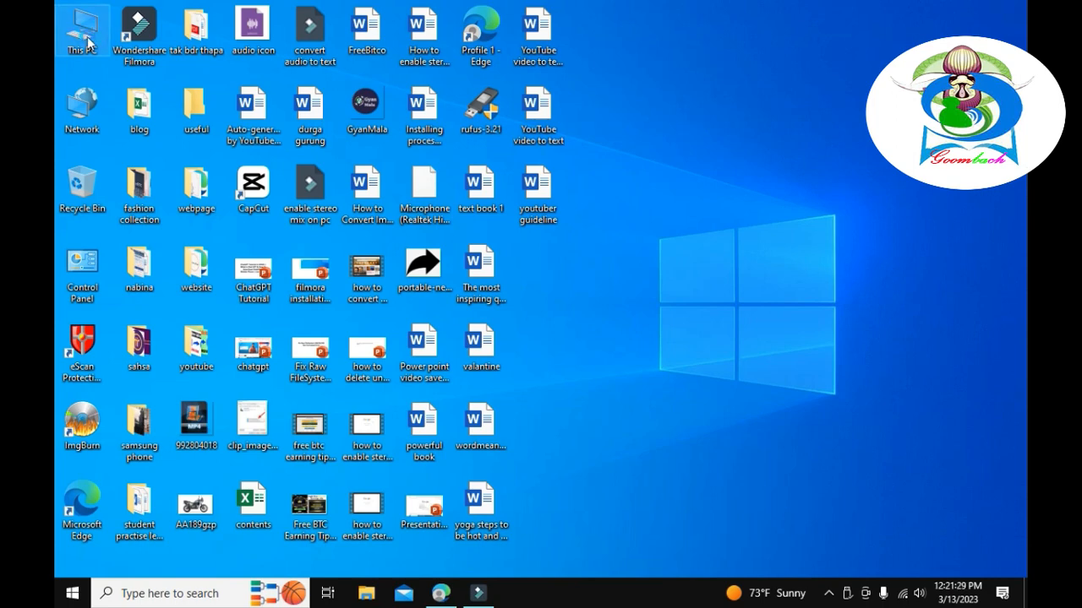
right_click(79, 21)
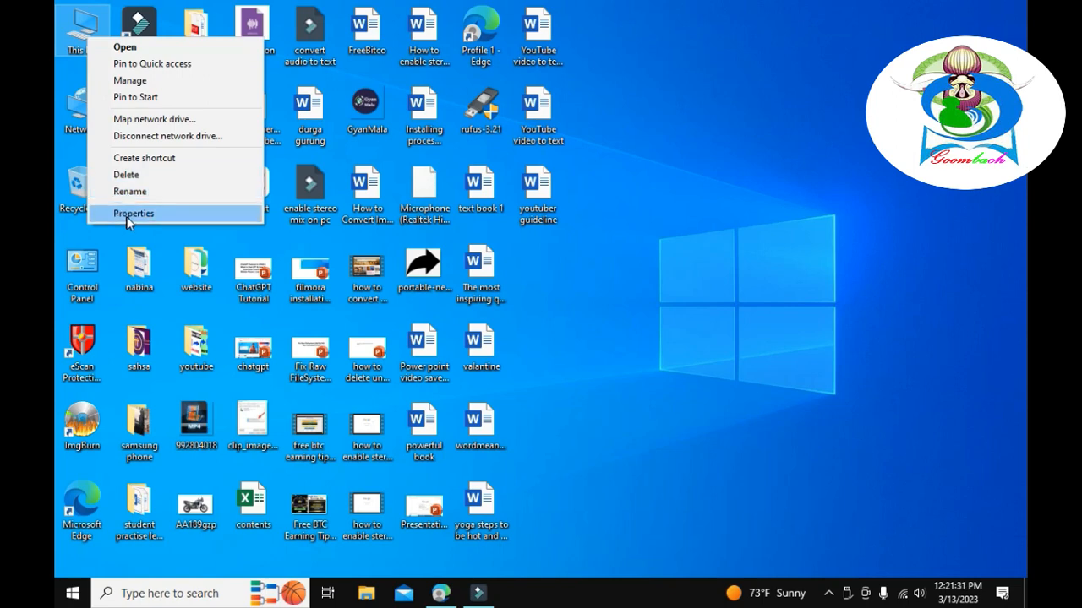
mouse_move(135, 80)
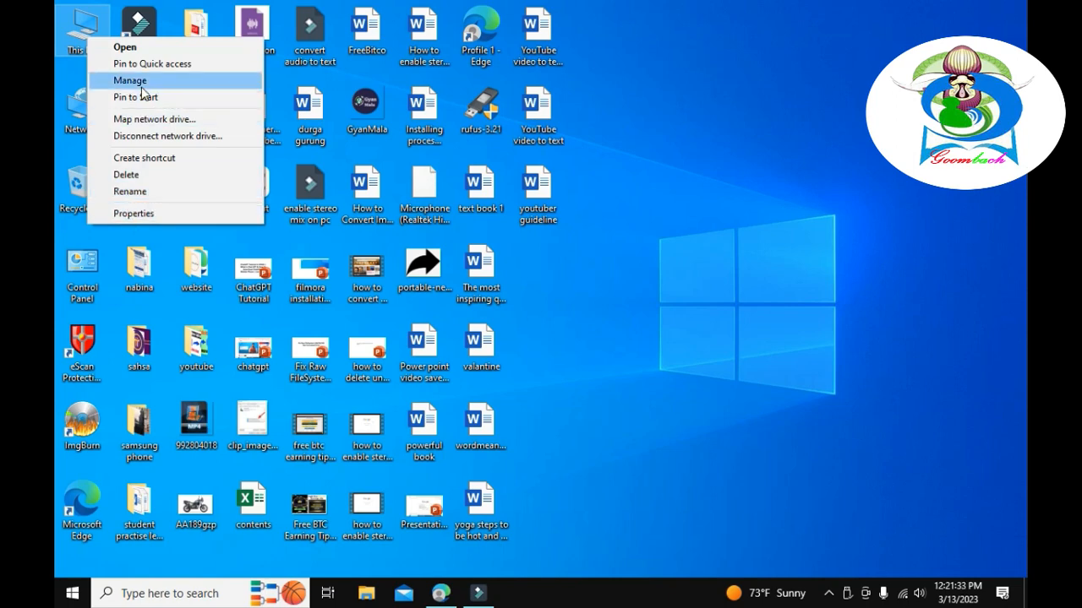
left_click(120, 80)
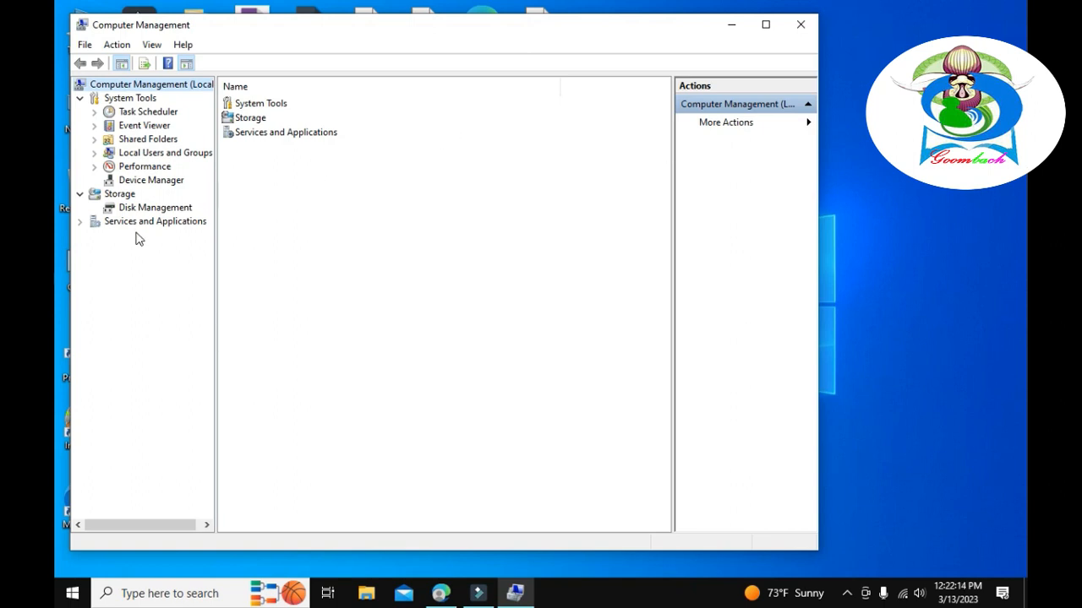
left_click(156, 207)
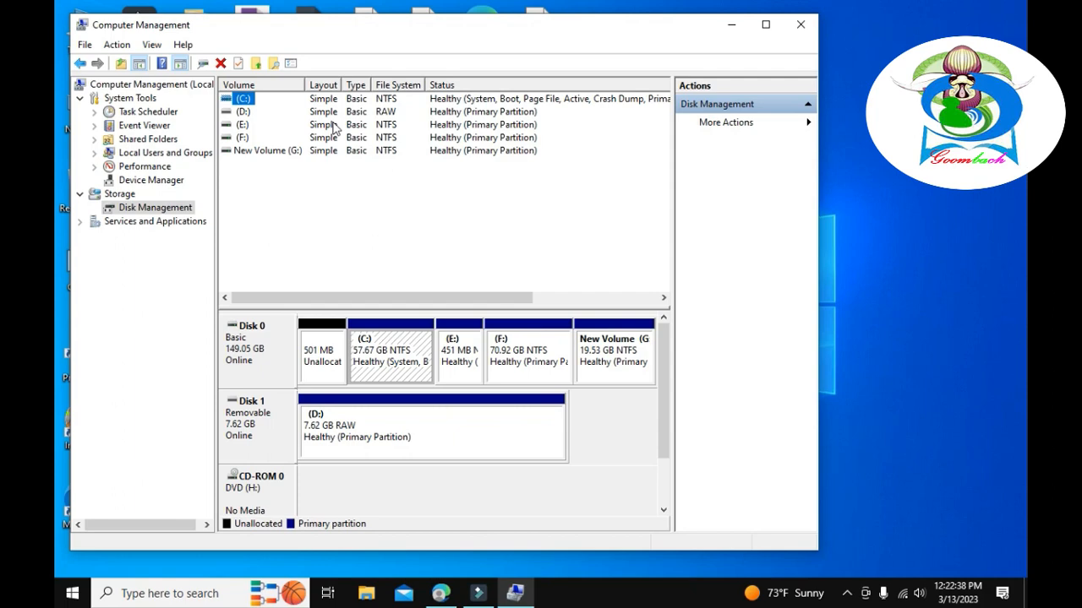
mouse_move(385, 117)
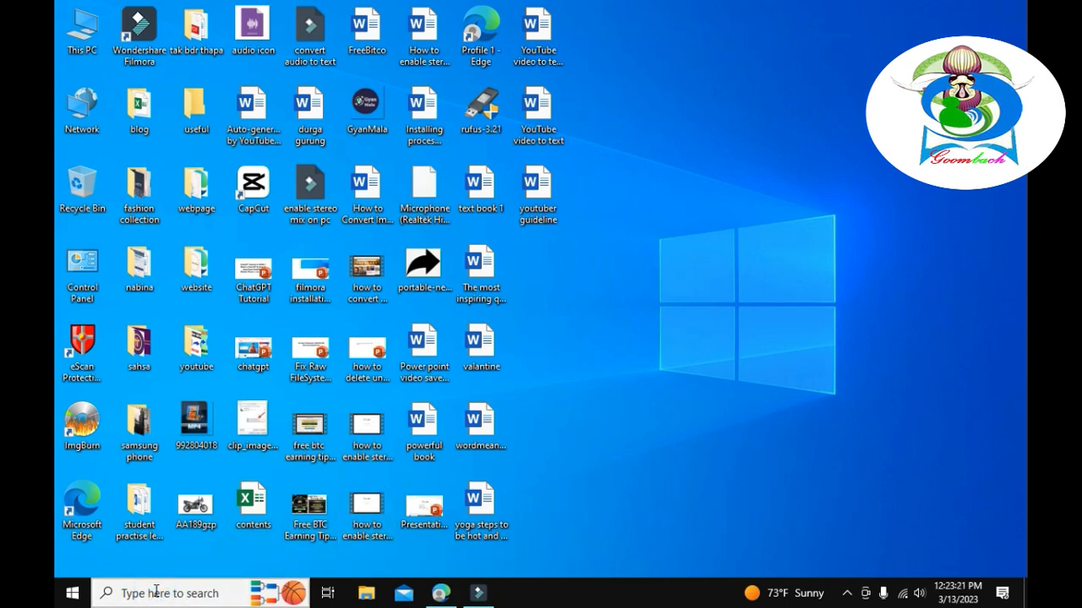
- Search for cmd, run Command Prompt as administrator, and reposition its window
type("cmd")
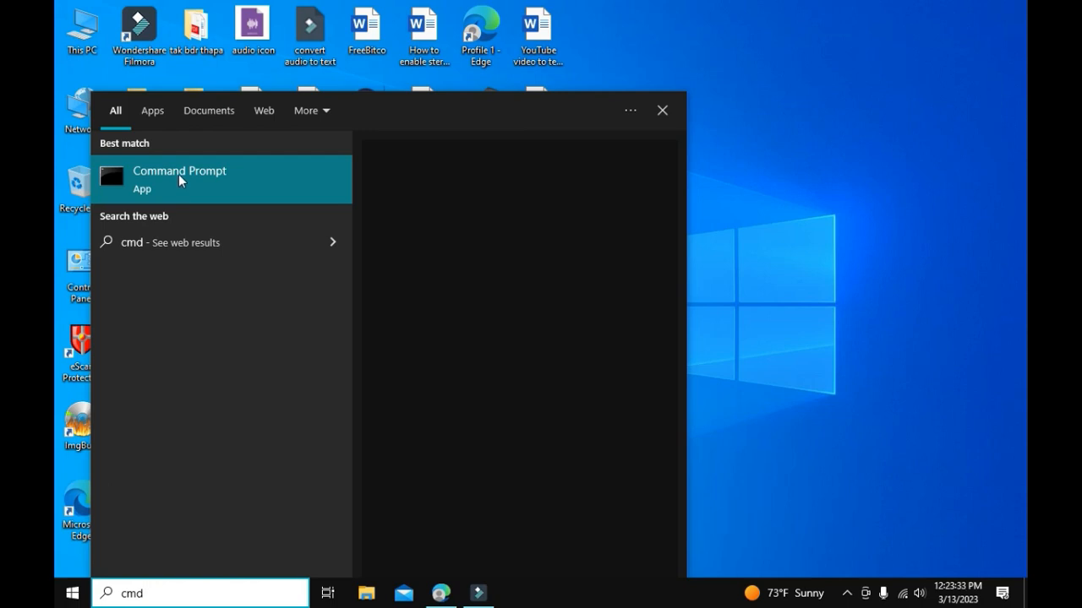
right_click(179, 177)
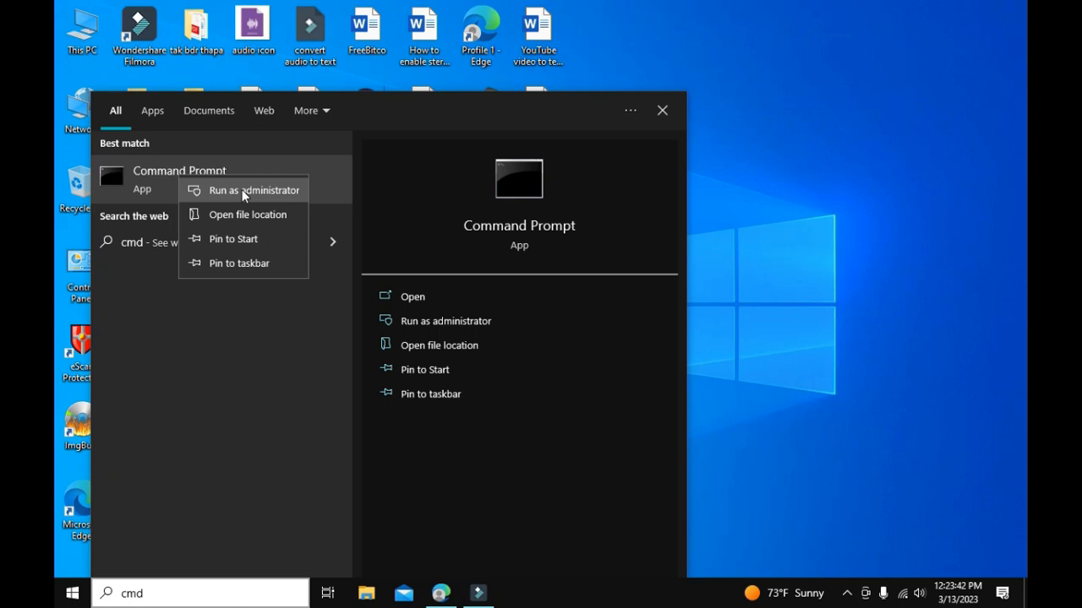
left_click(253, 189)
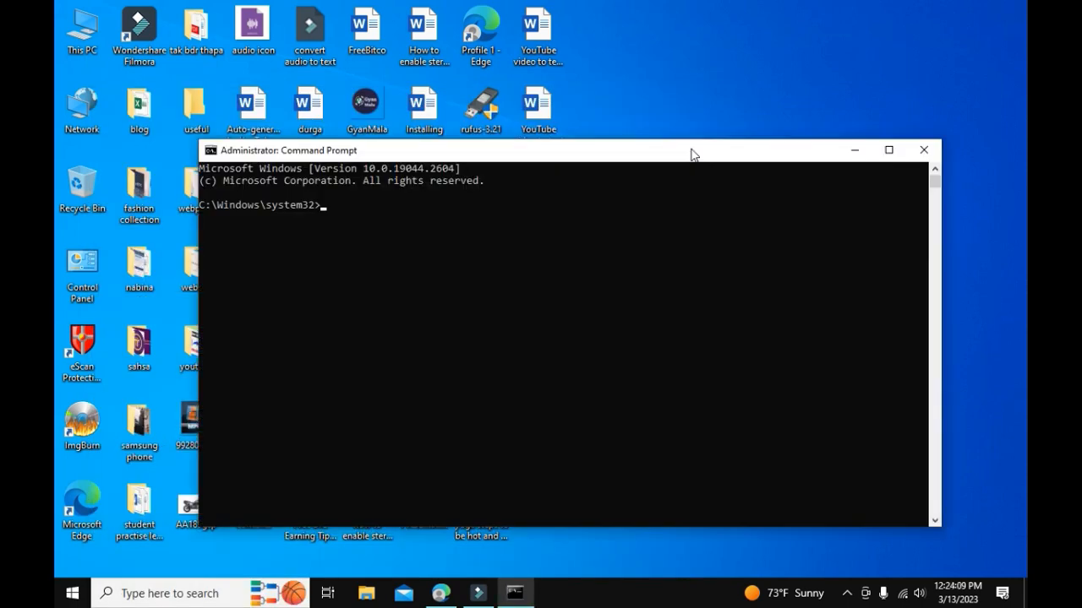
left_click_drag(693, 151, 671, 108)
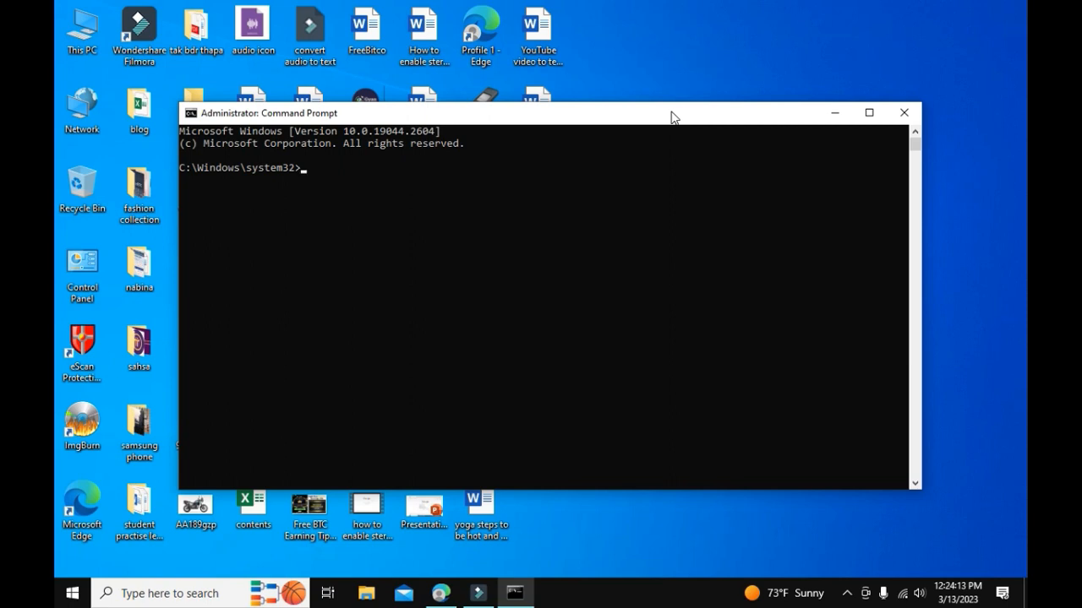
- Start diskpart and run list volume, showing D: as RAW Volume 5
type("diskp")
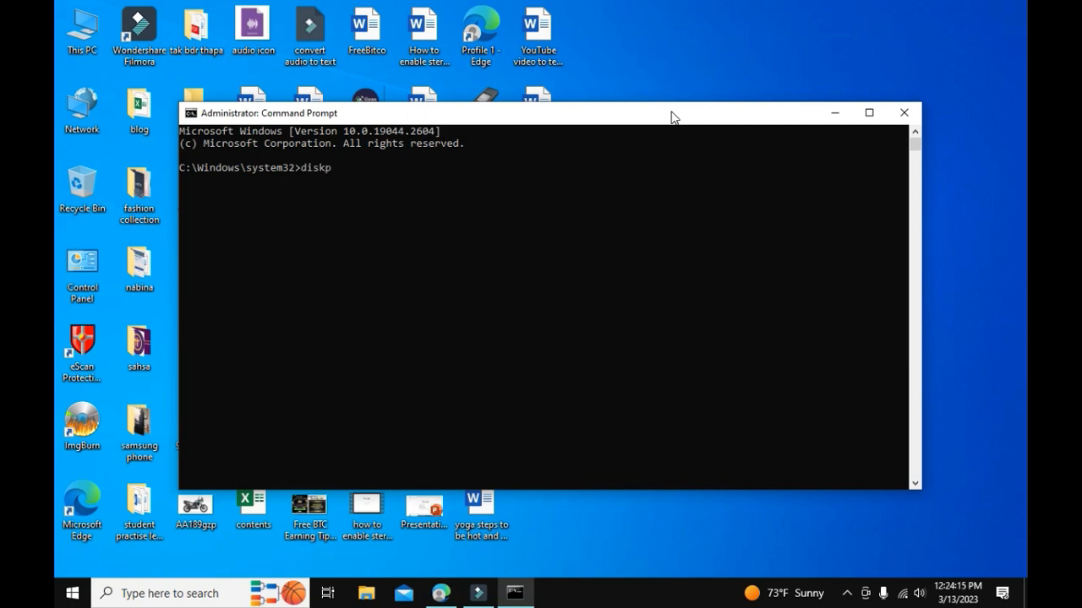
type("art")
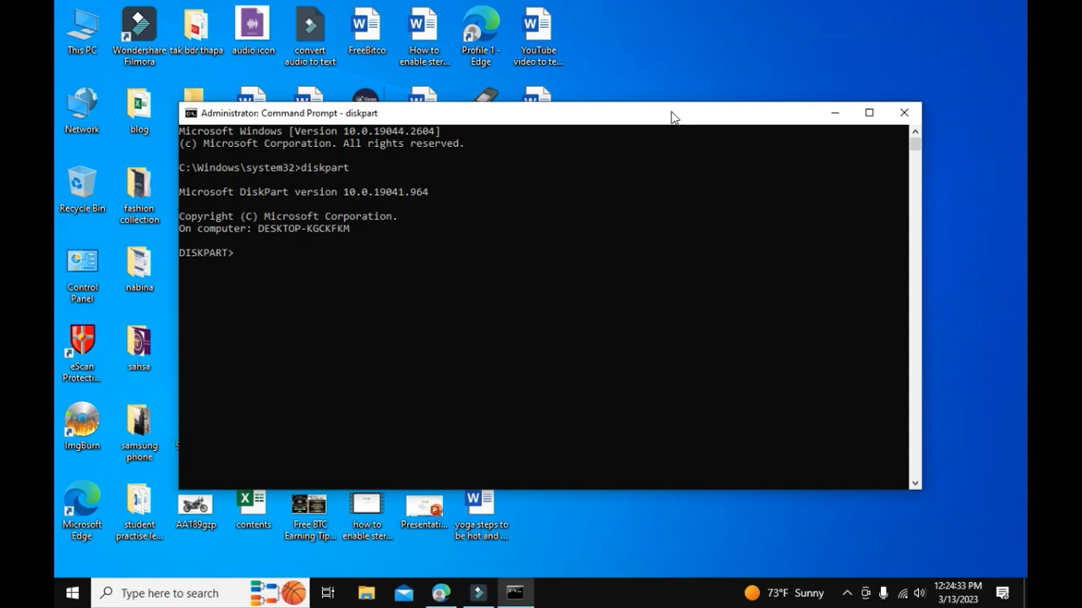
type("list")
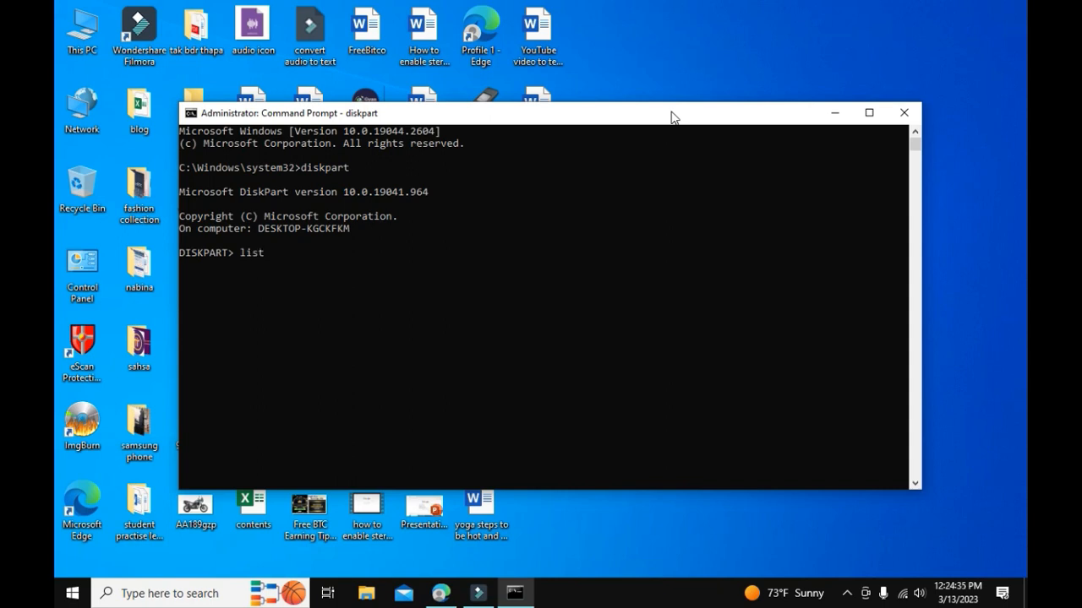
type("volume")
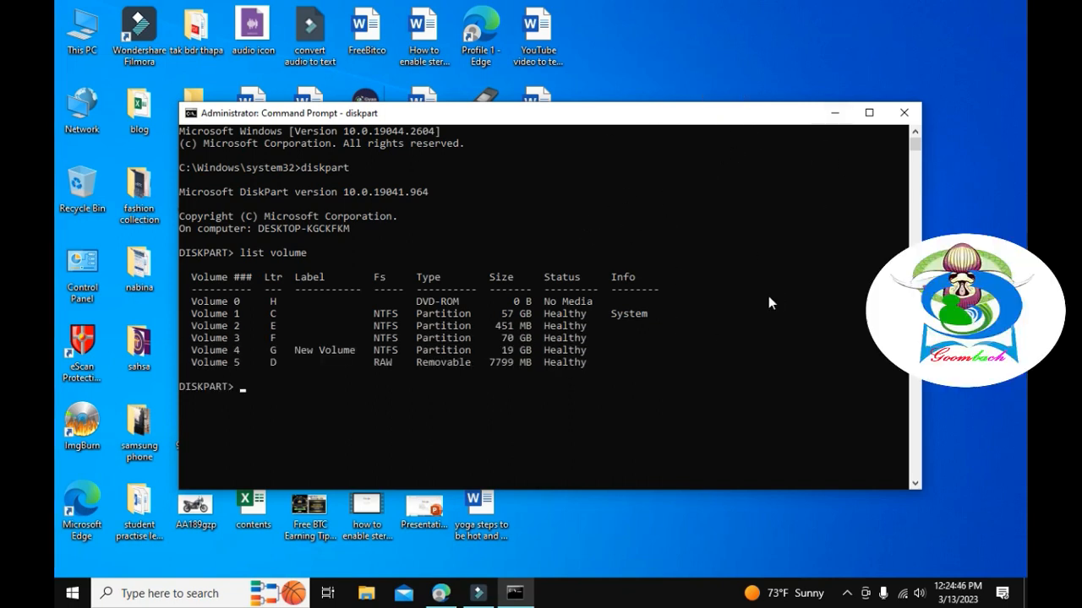
mouse_move(668, 328)
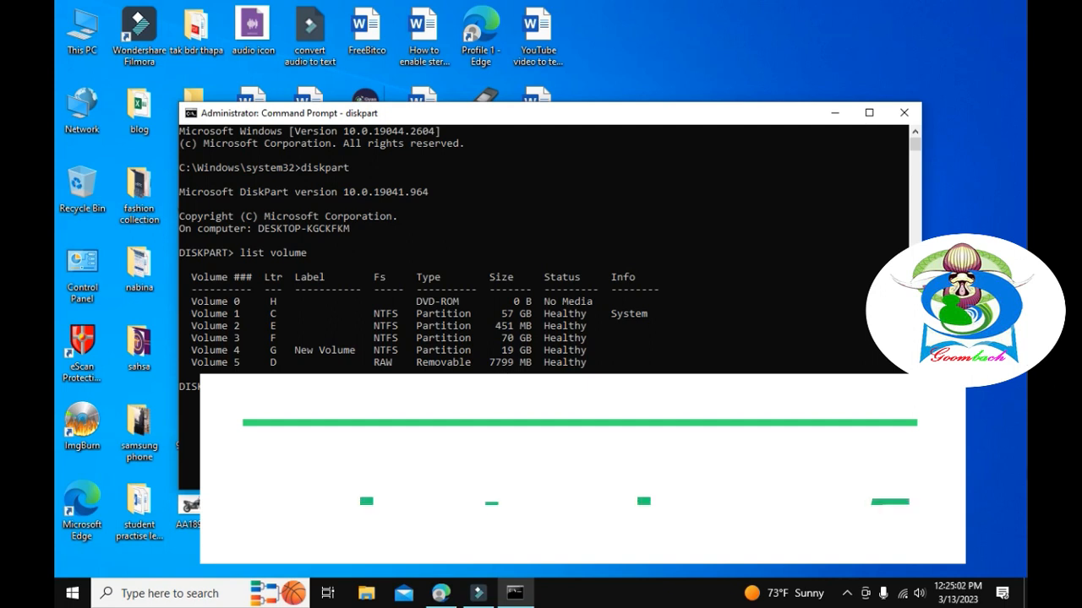
- Run select volume 5 for drive D: and clean its disk
type("select volume 5")
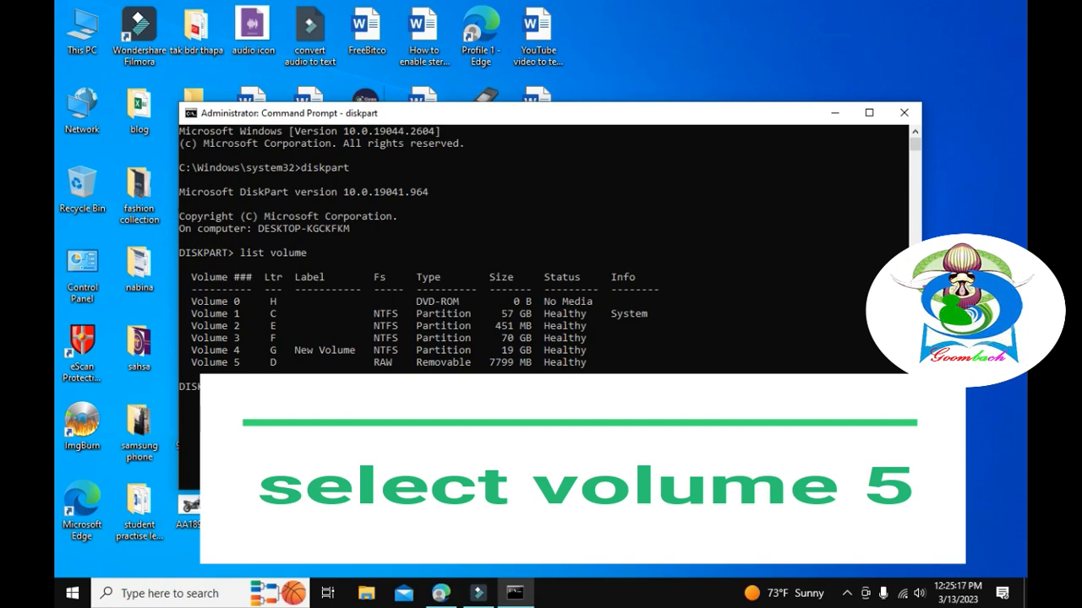
type("select volu")
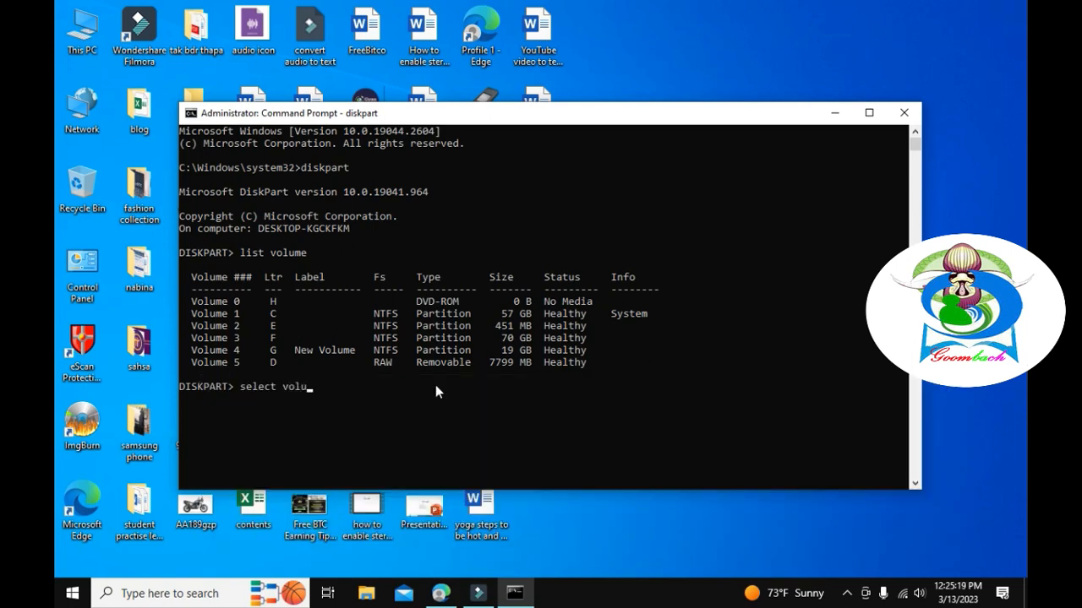
type("me")
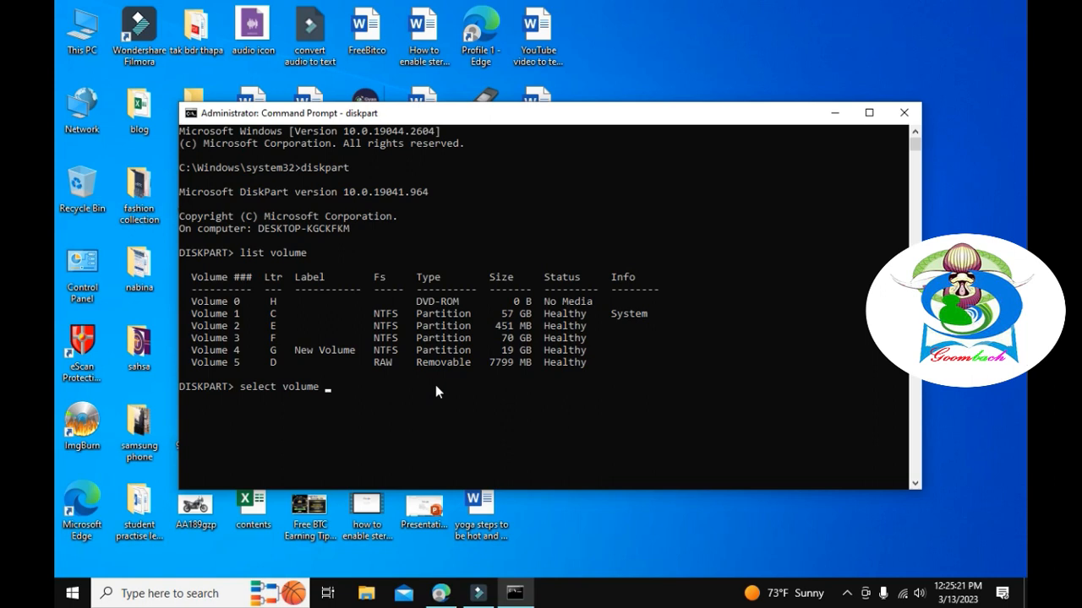
type("5")
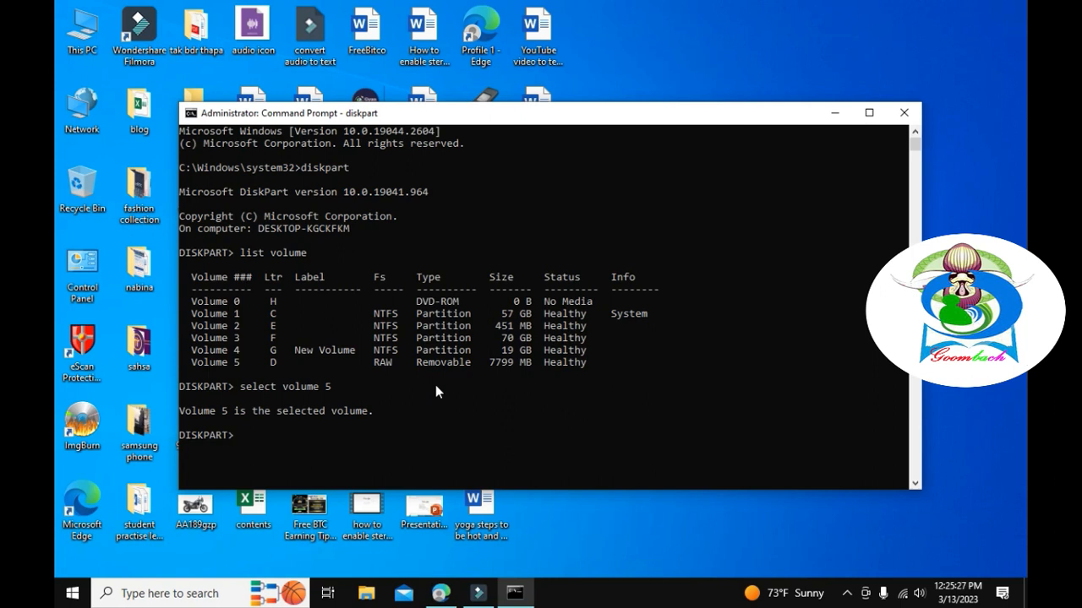
type("c")
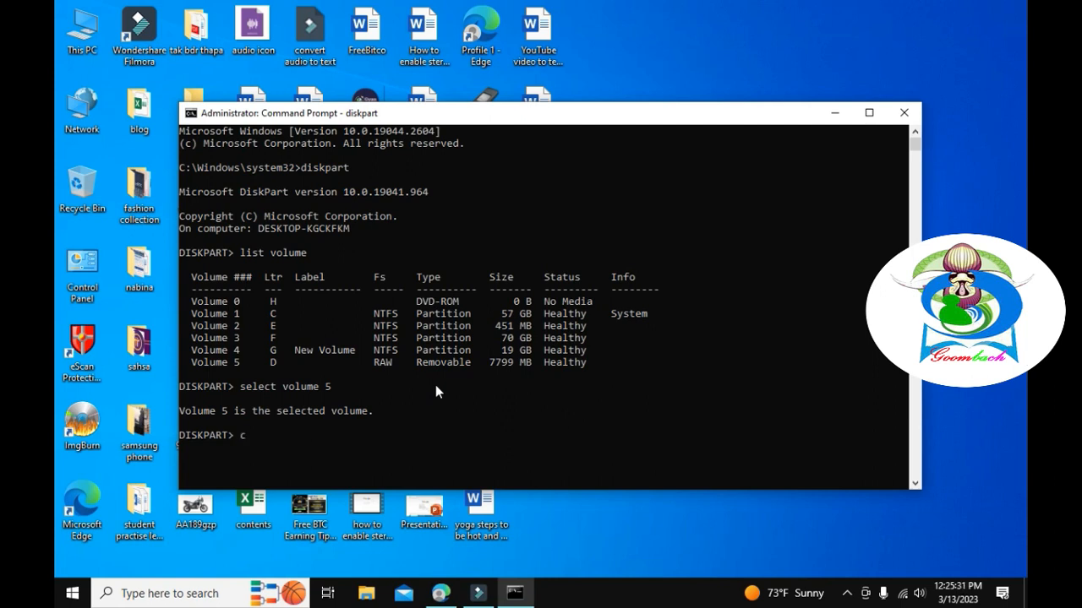
type("lean")
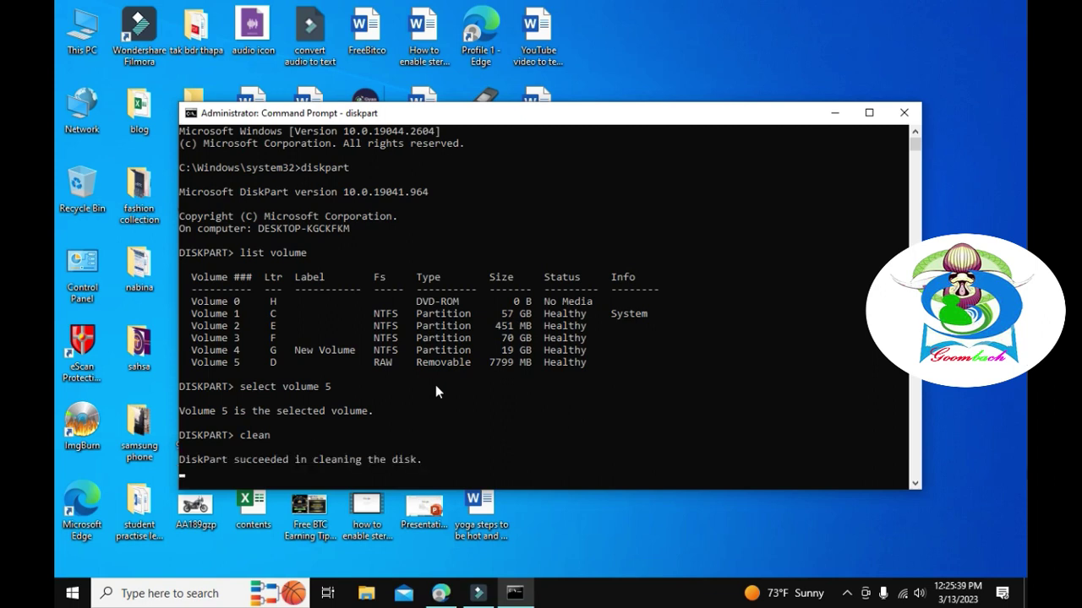
mouse_move(724, 214)
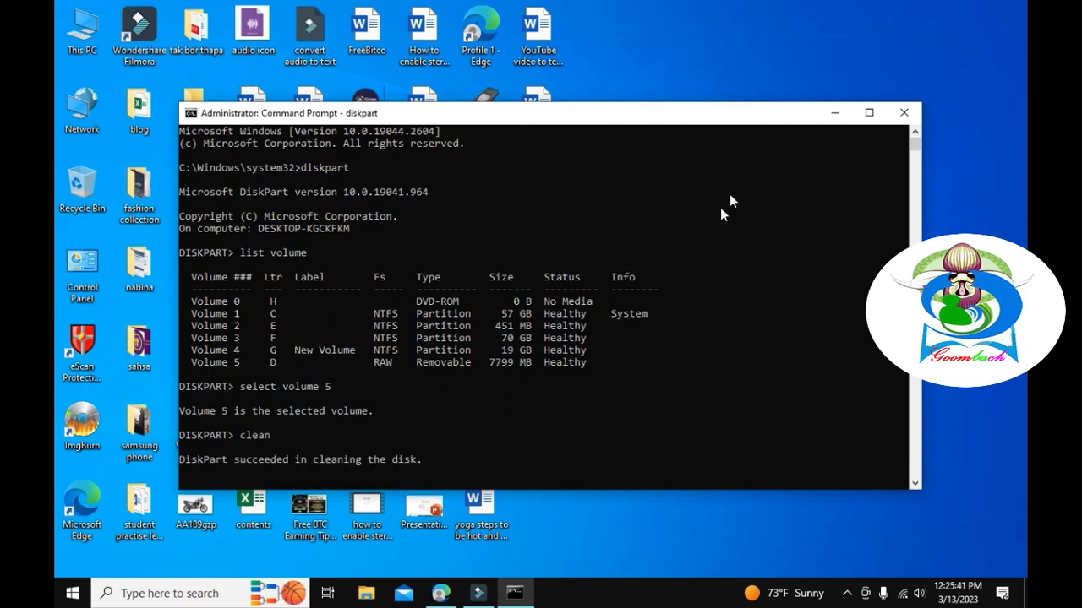
mouse_move(869, 117)
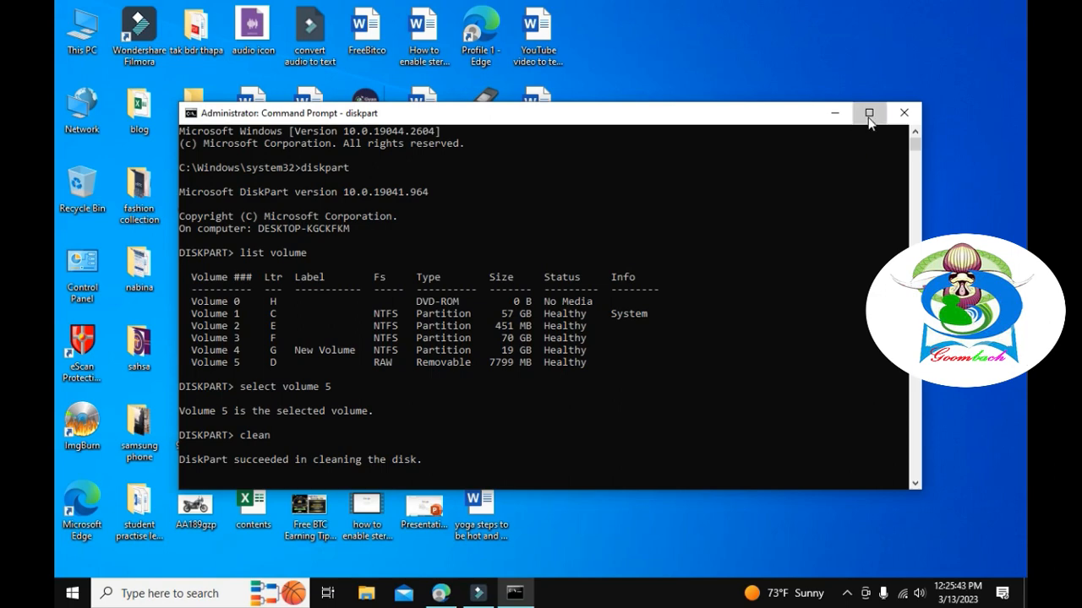
- Create a primary partition, reselect volume 5, and begin typing format fs=fat32
left_click(869, 112)
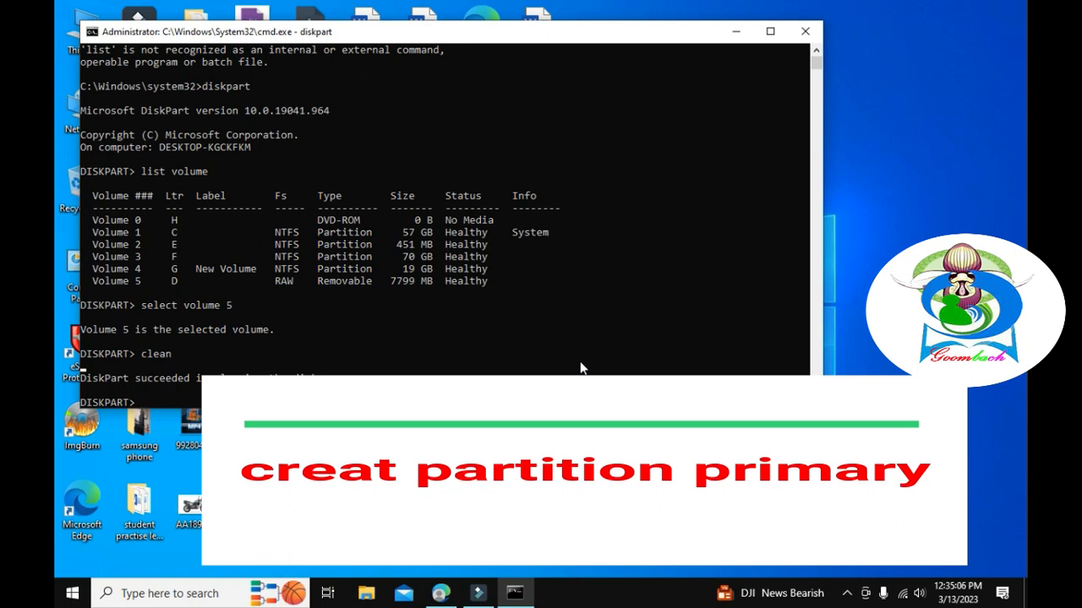
type("c")
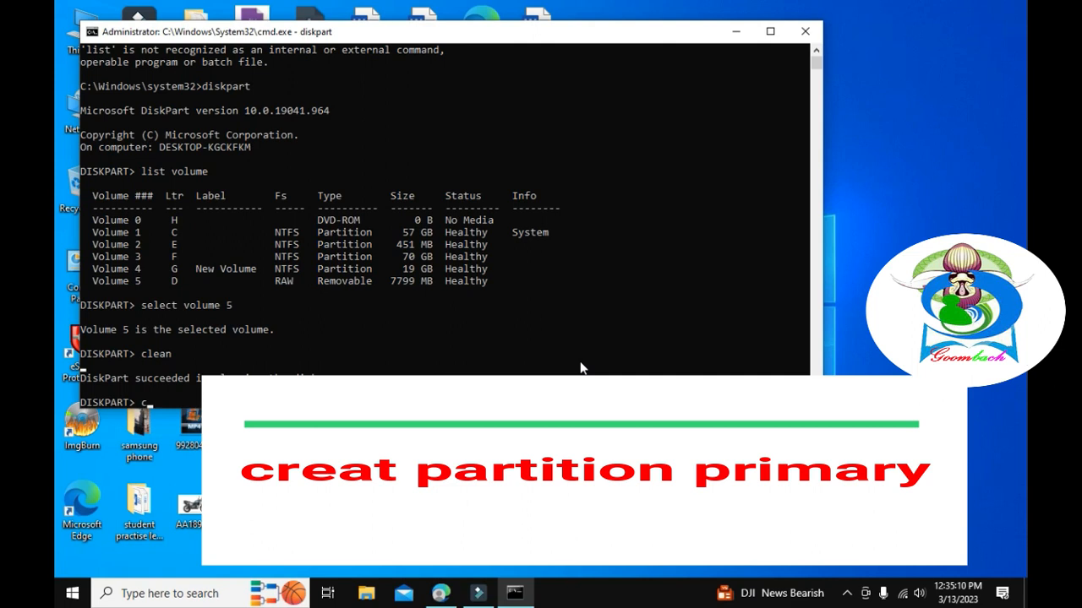
type("reat")
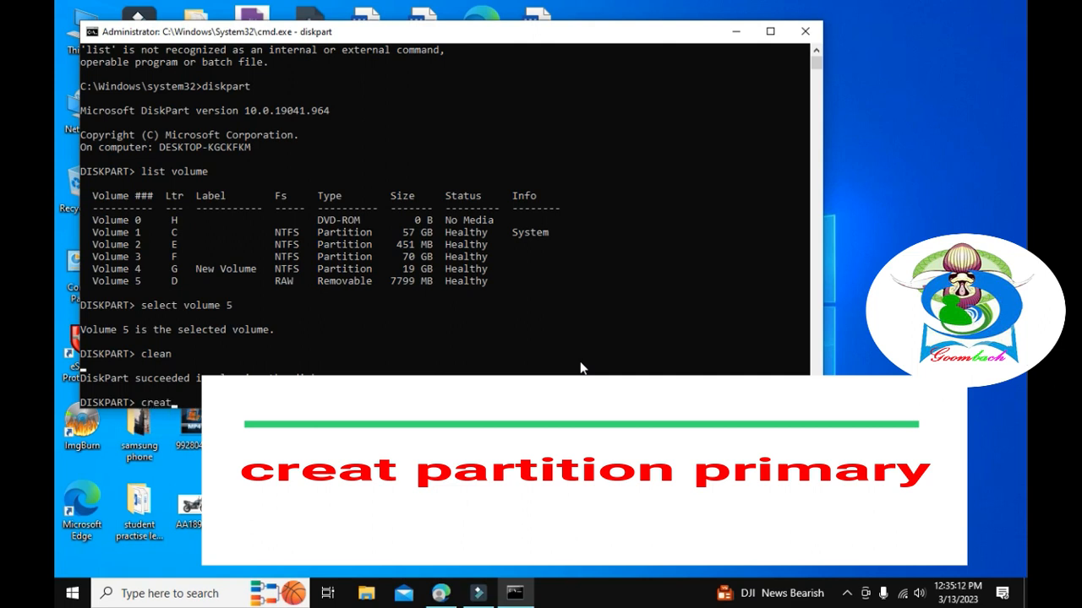
type("partition")
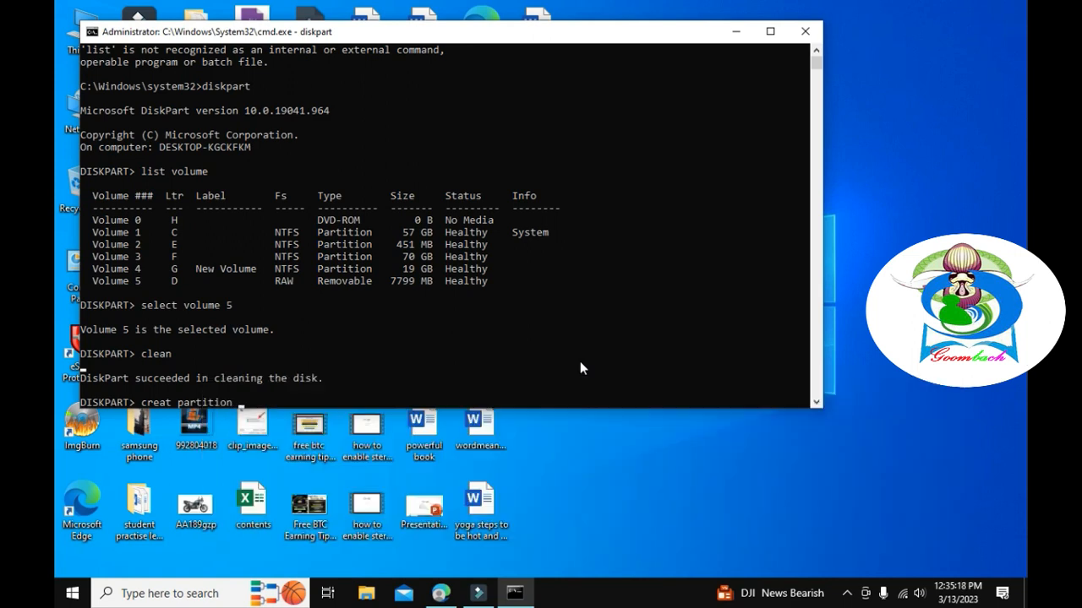
type("primary")
type("select volume 5")
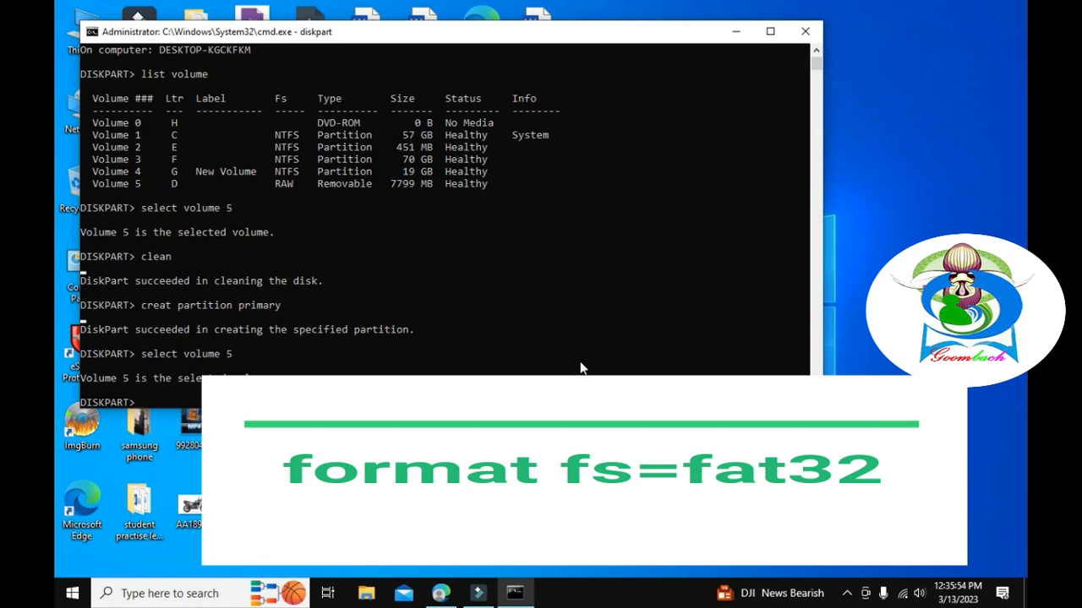
type("format")
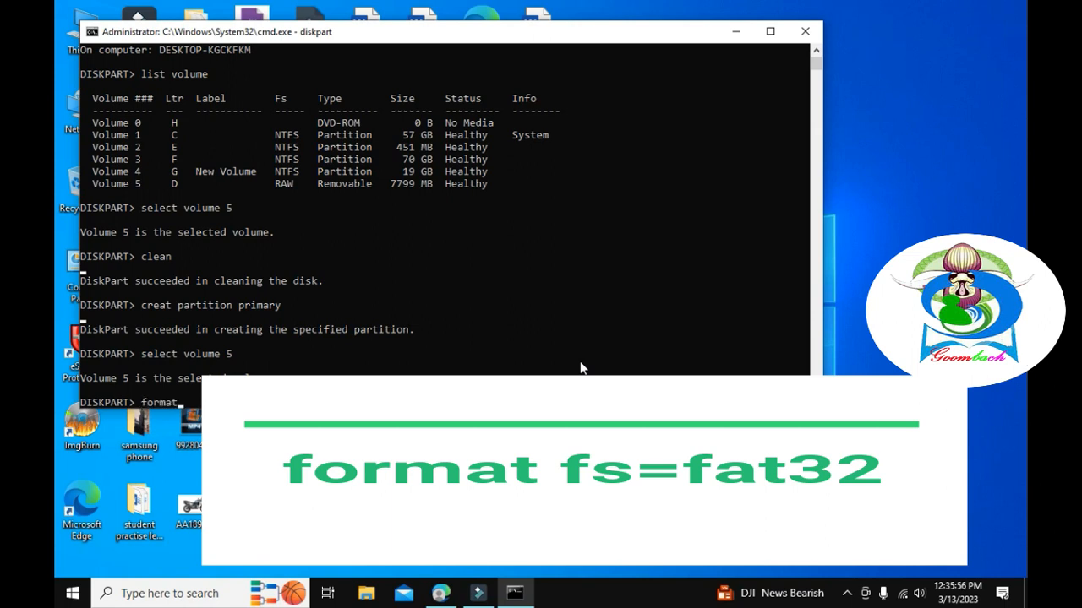